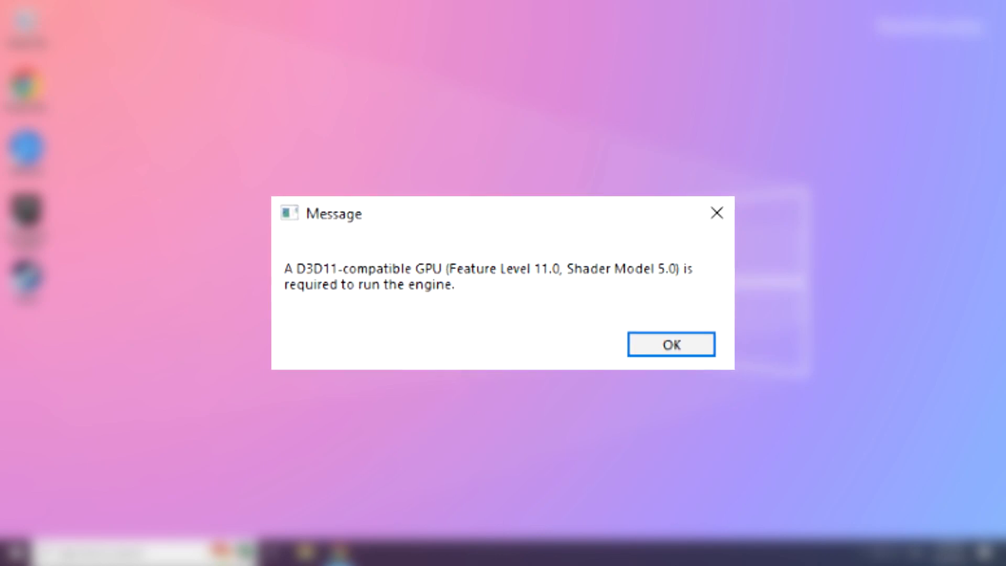
- Acknowledge the 'D3D11-compatible GPU is required' error so the desktop is clear
click(670, 345)
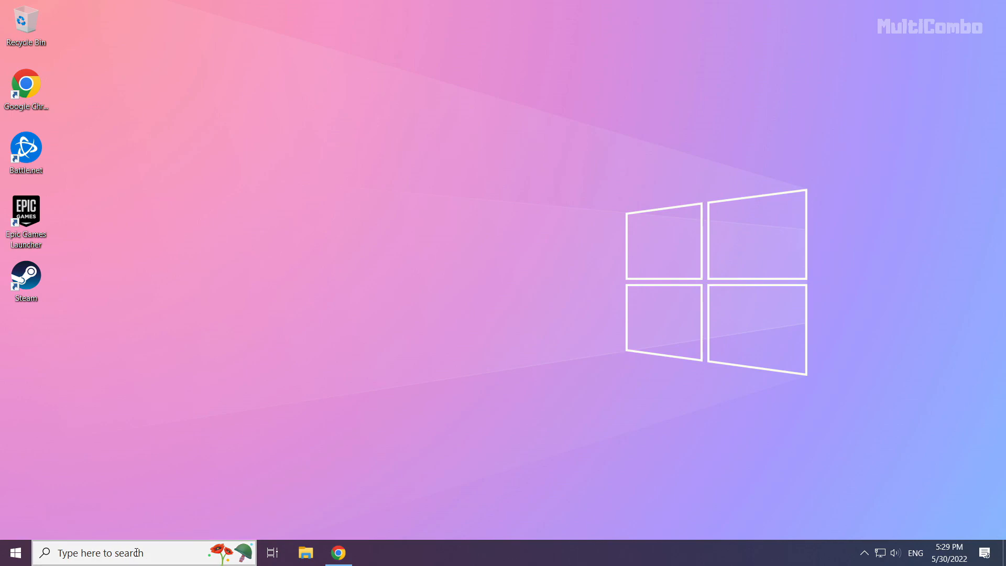
- Search Windows for 'device manager' to get Device Manager as the best match
click(97, 553)
text(device manager)
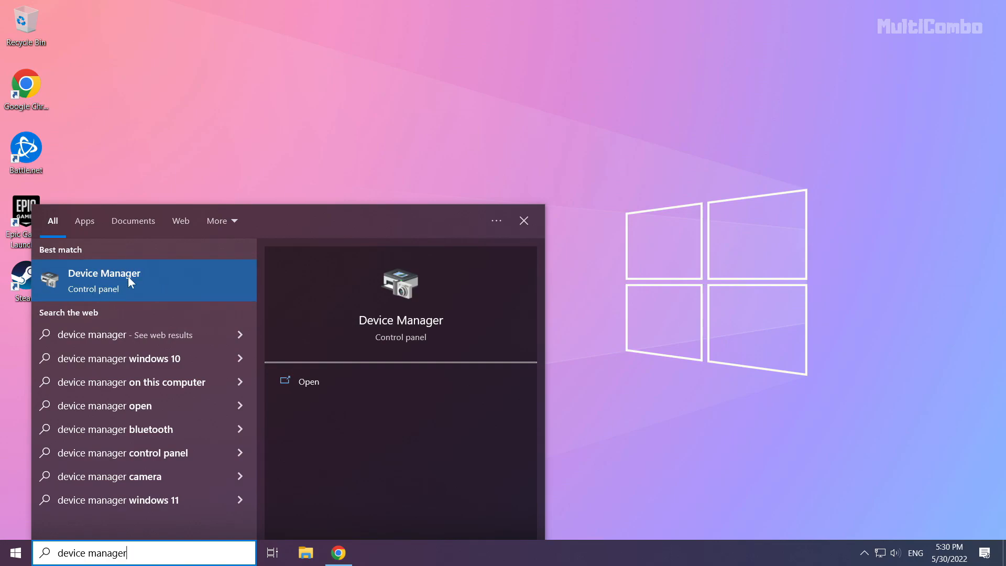
- In Device Manager expand Display adapters and select the NVIDIA GeForce GTX 1050 Ti
click(103, 281)
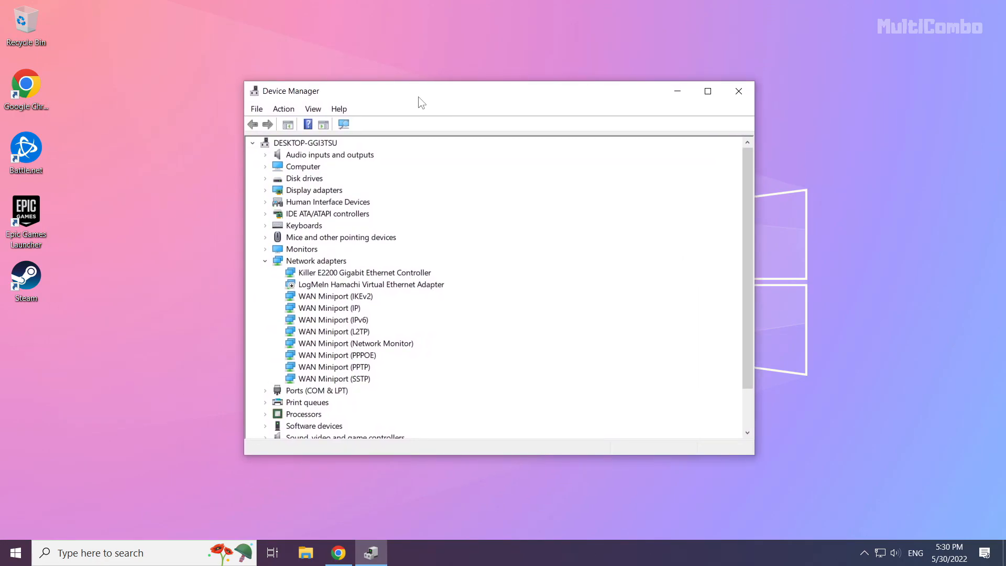
click(313, 190)
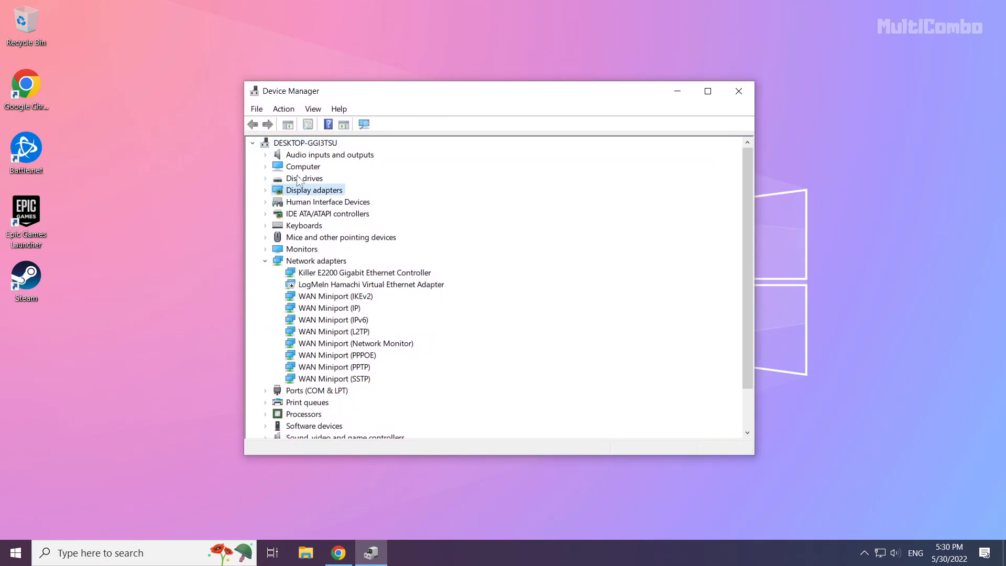
mouse_move(333, 207)
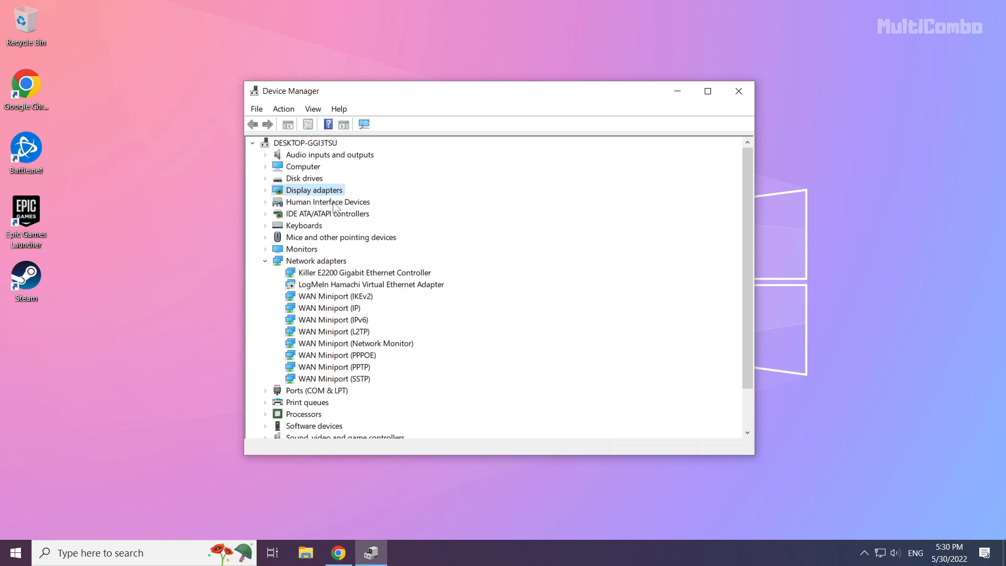
mouse_move(266, 197)
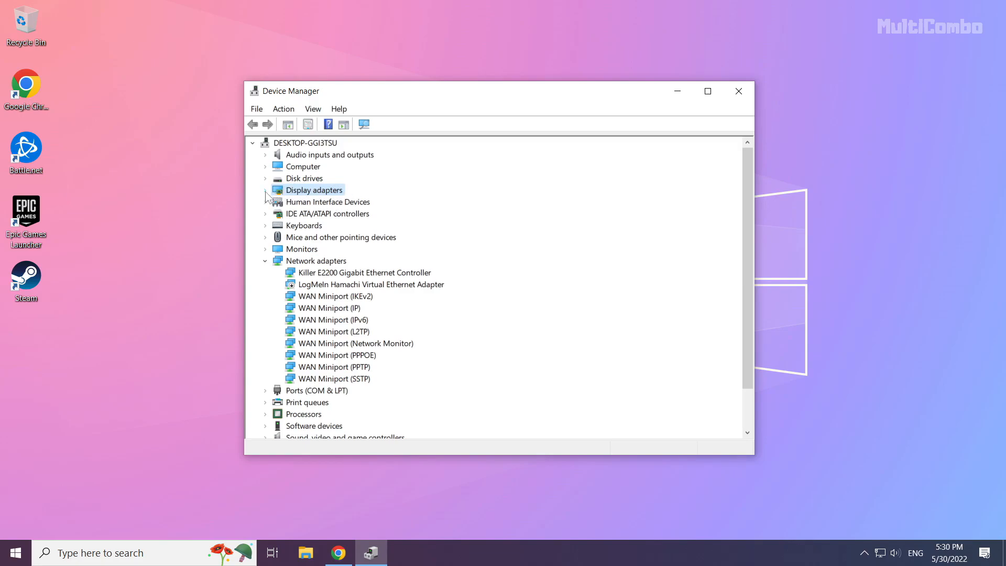
click(265, 189)
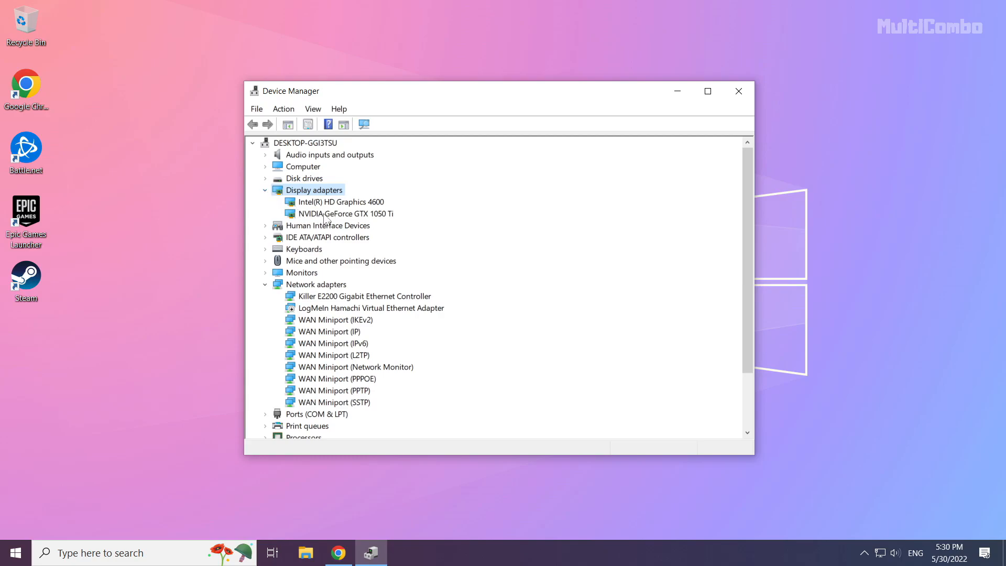
click(344, 213)
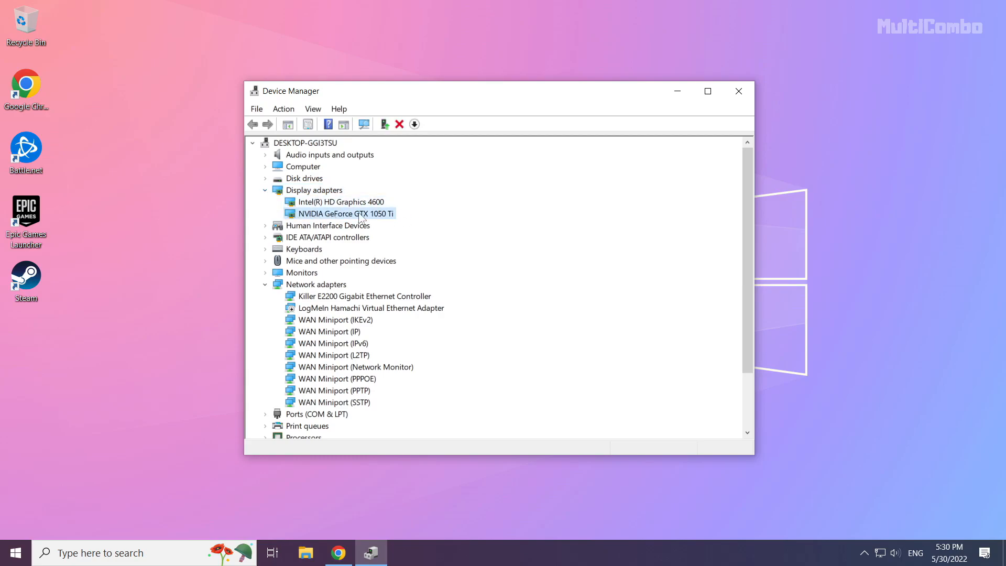
- Run an automatic driver update for the GTX 1050 Ti, confirming the best driver is installed
right_click(341, 213)
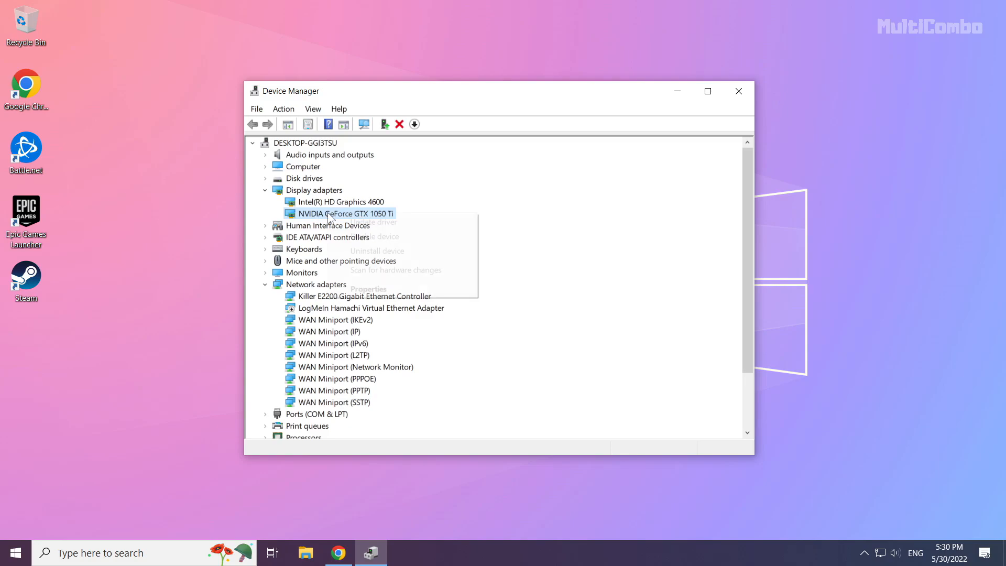
mouse_move(373, 223)
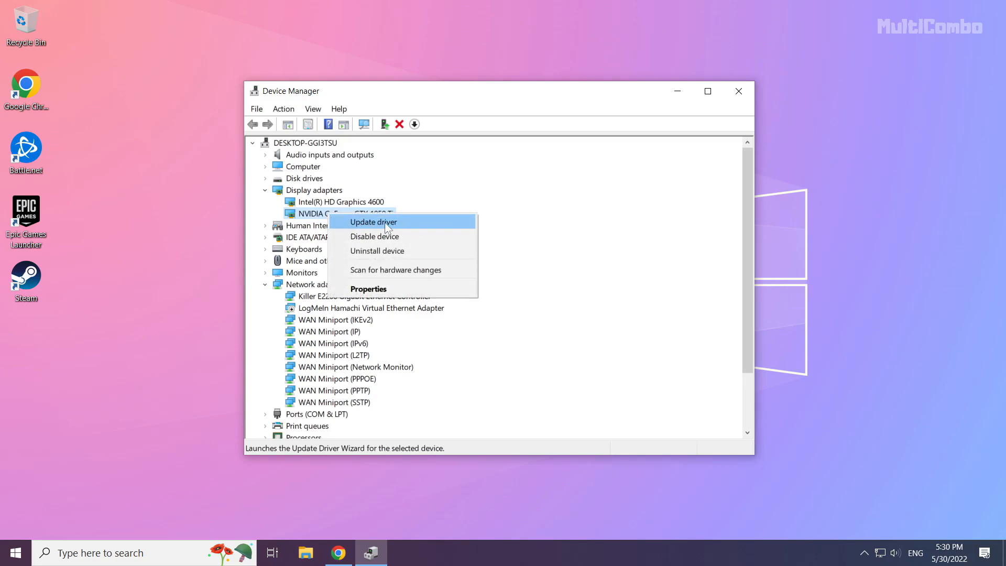
click(372, 221)
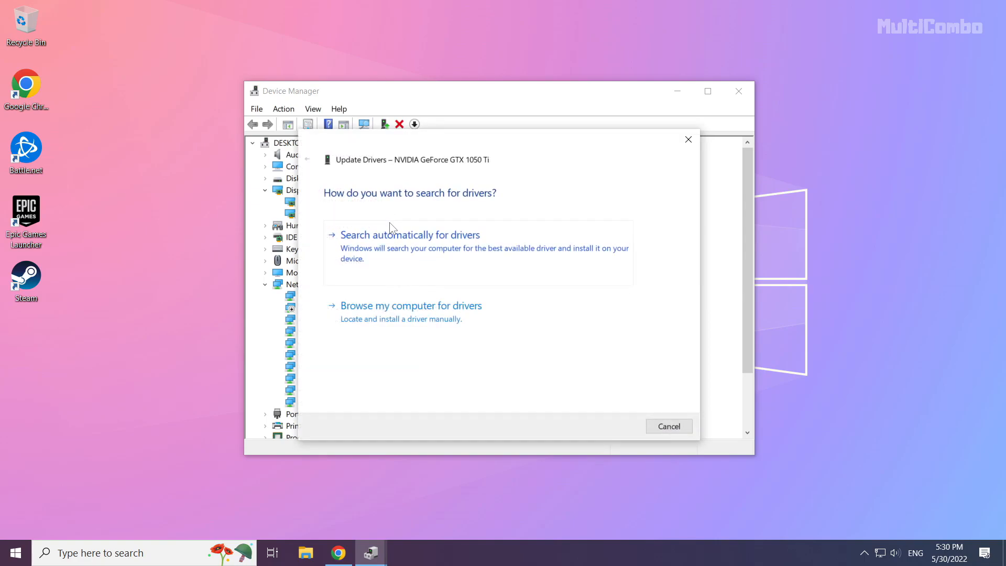
mouse_move(328, 233)
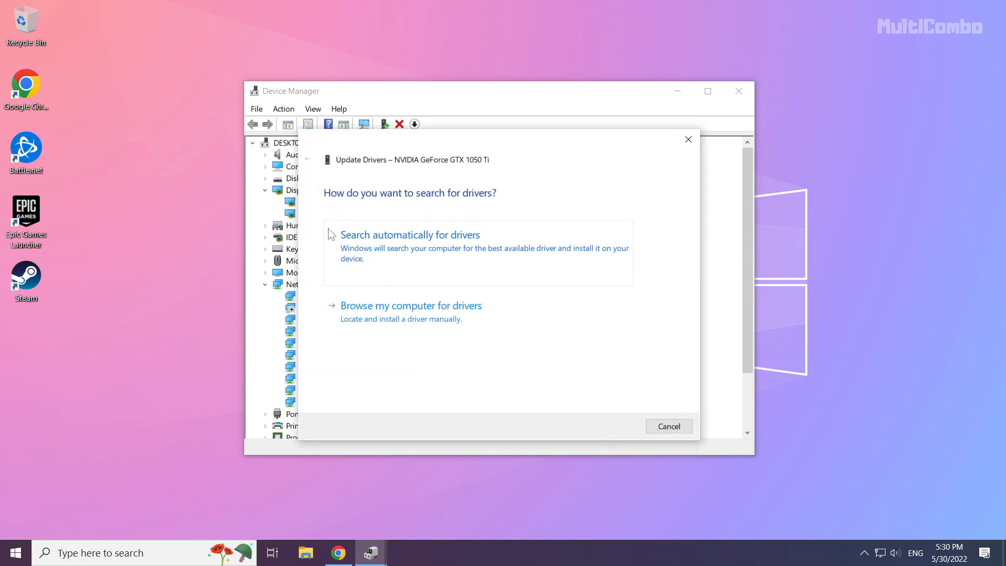
mouse_move(375, 264)
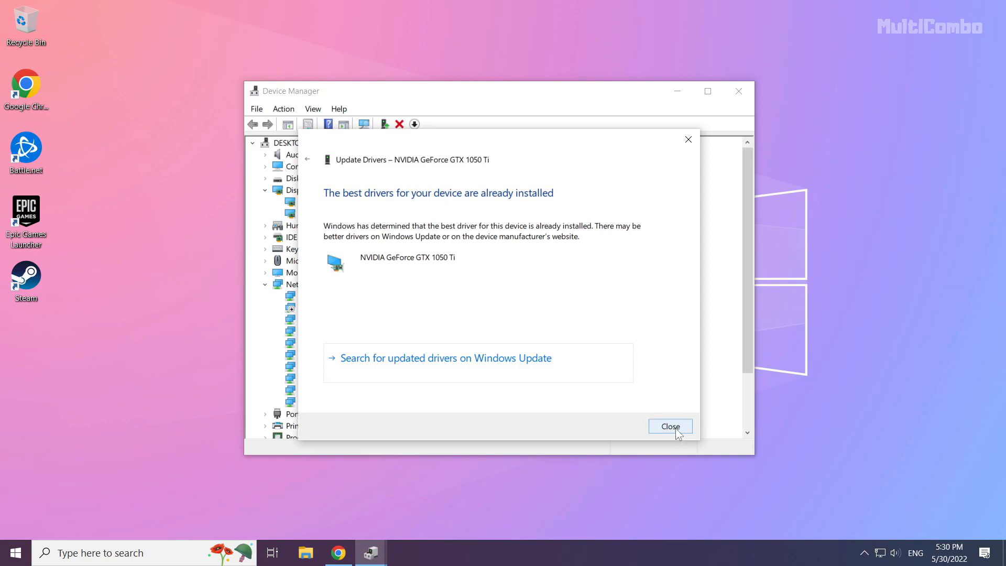
click(670, 427)
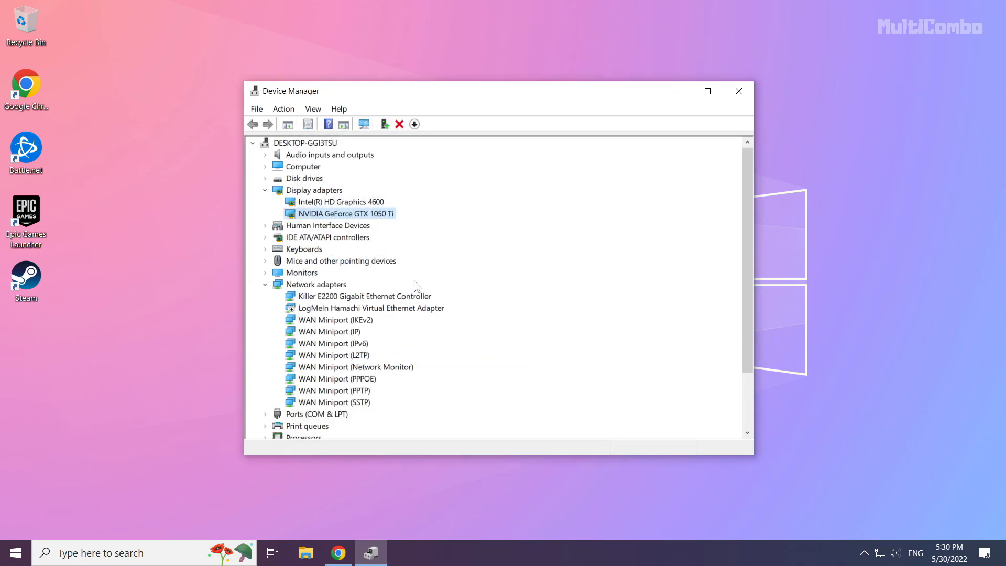
- Run an automatic driver update for Intel HD Graphics 4600, confirming the best driver is installed
click(340, 201)
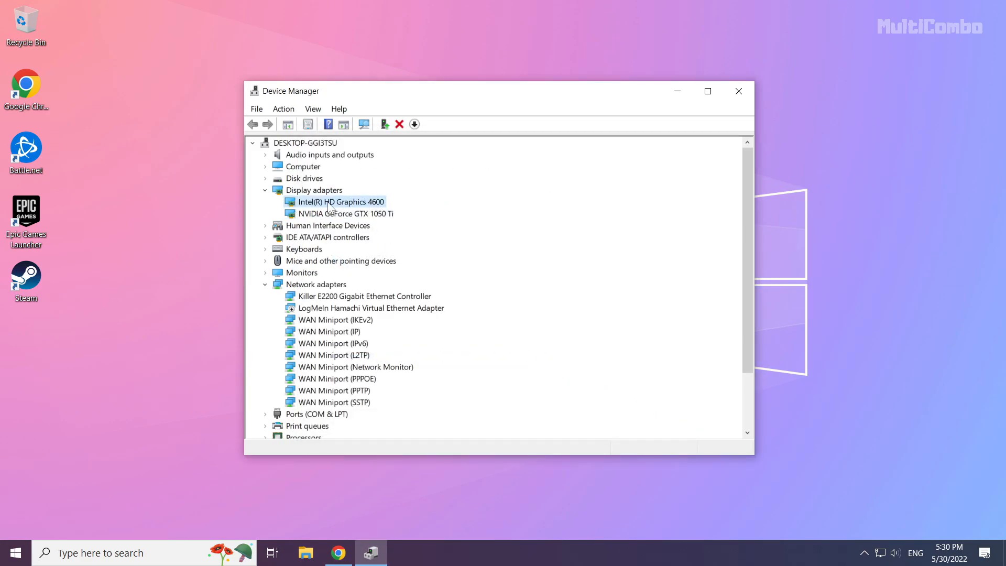
right_click(340, 201)
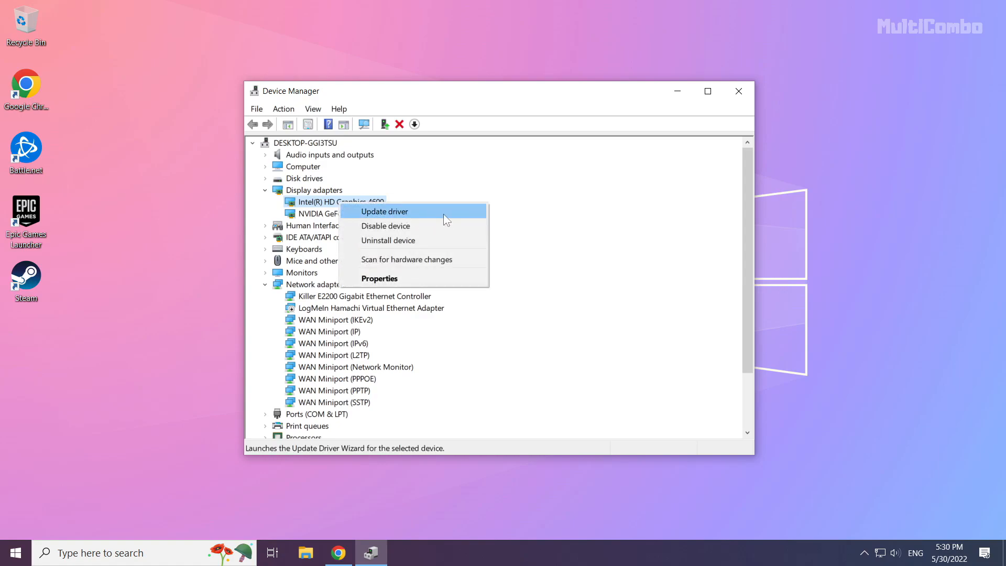
mouse_move(422, 218)
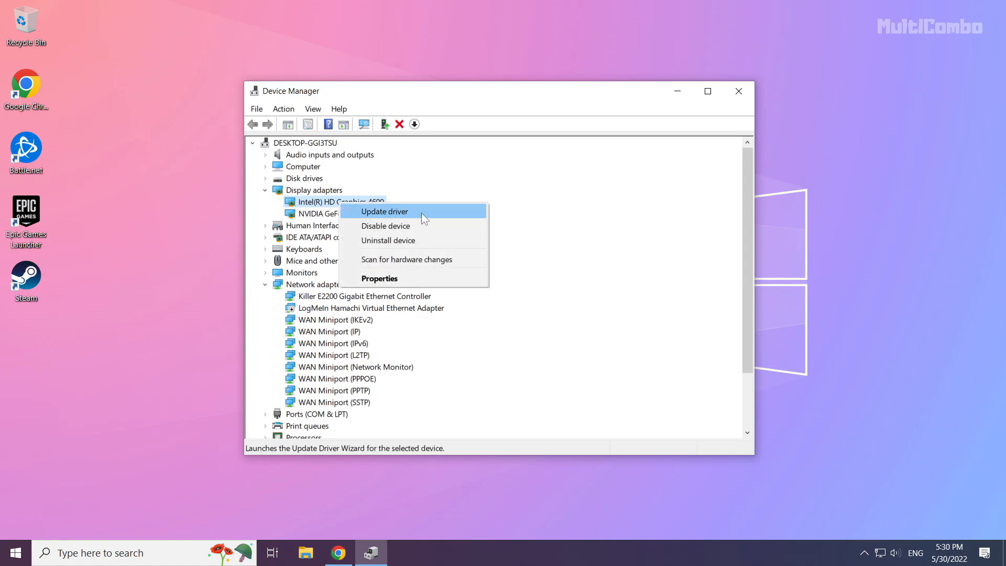
click(384, 211)
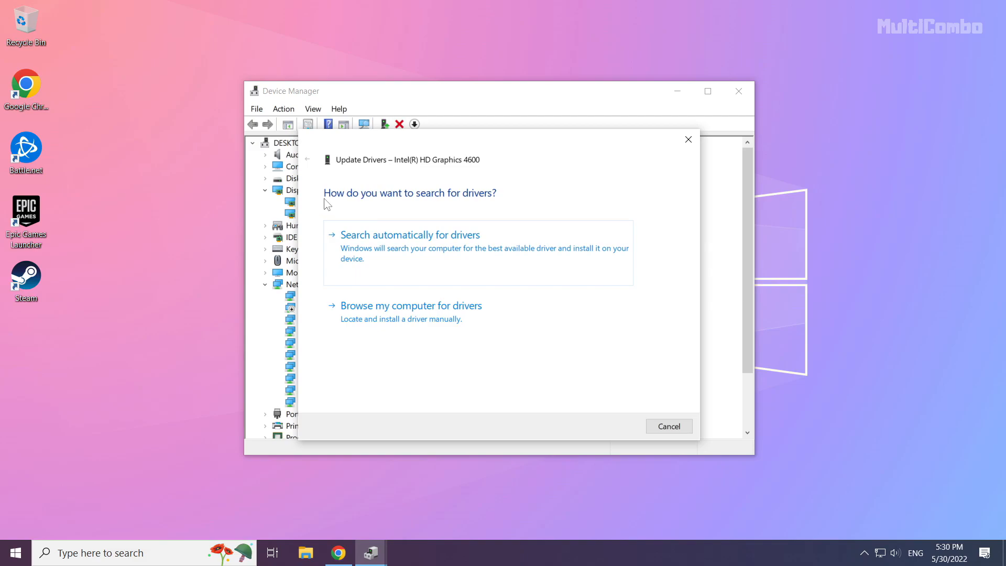
mouse_move(414, 250)
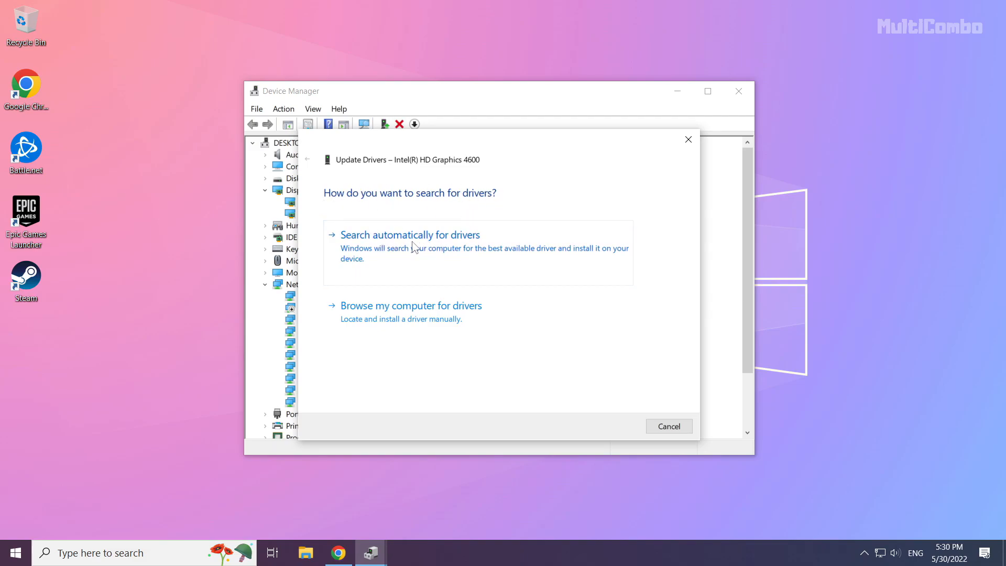
click(410, 234)
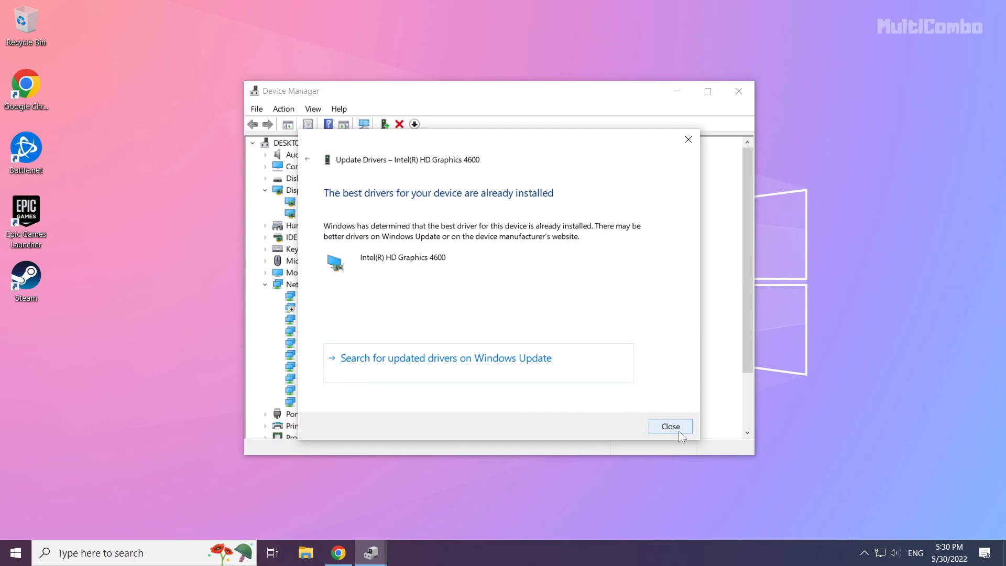
click(670, 426)
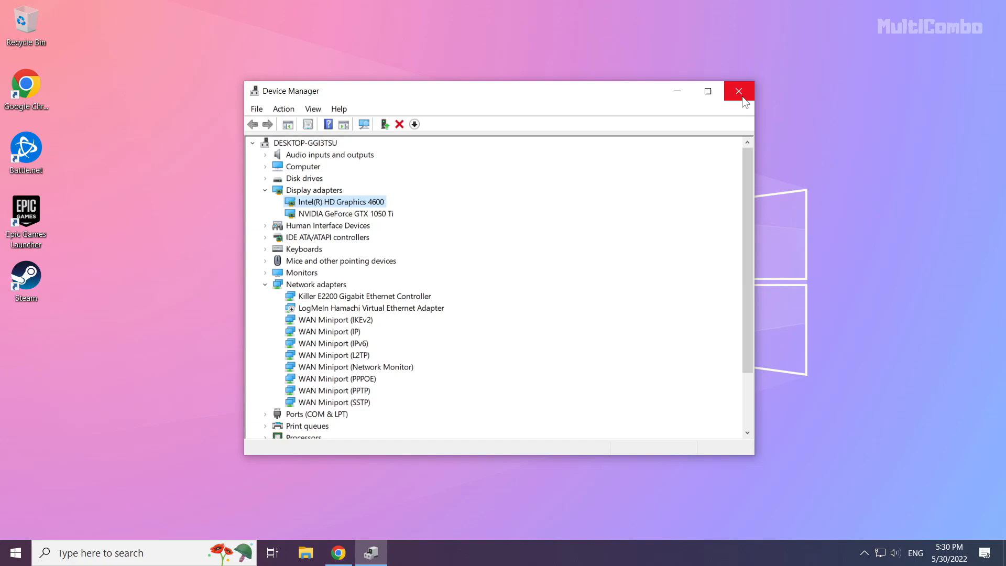
mouse_move(739, 90)
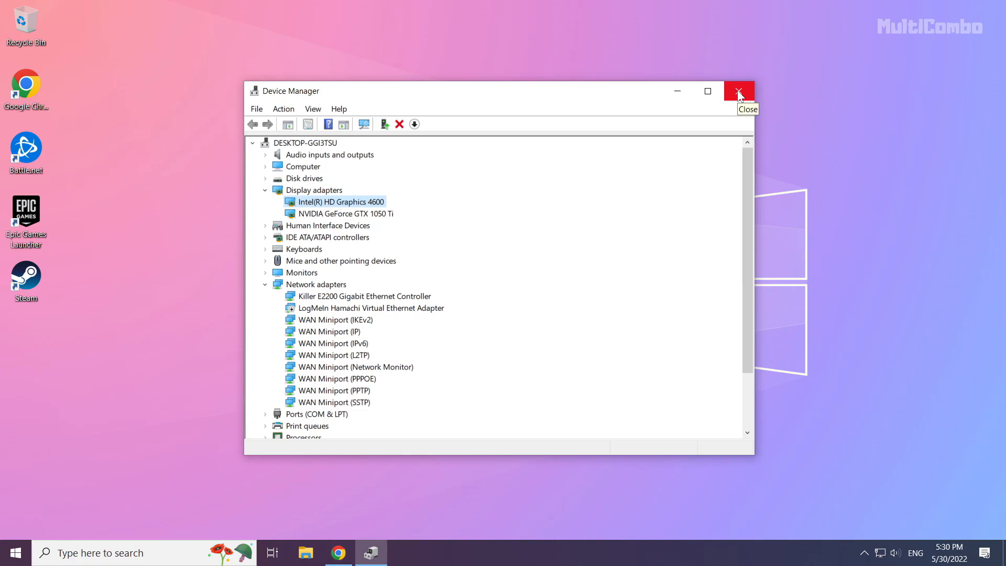
- Close Device Manager and search Windows for 'update' to find Check for updates
click(738, 90)
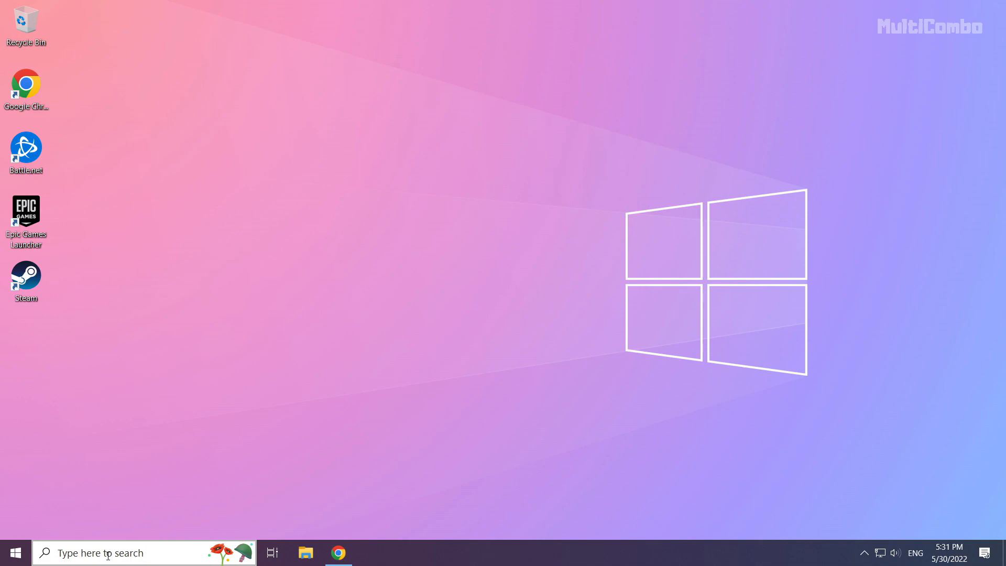
click(128, 552)
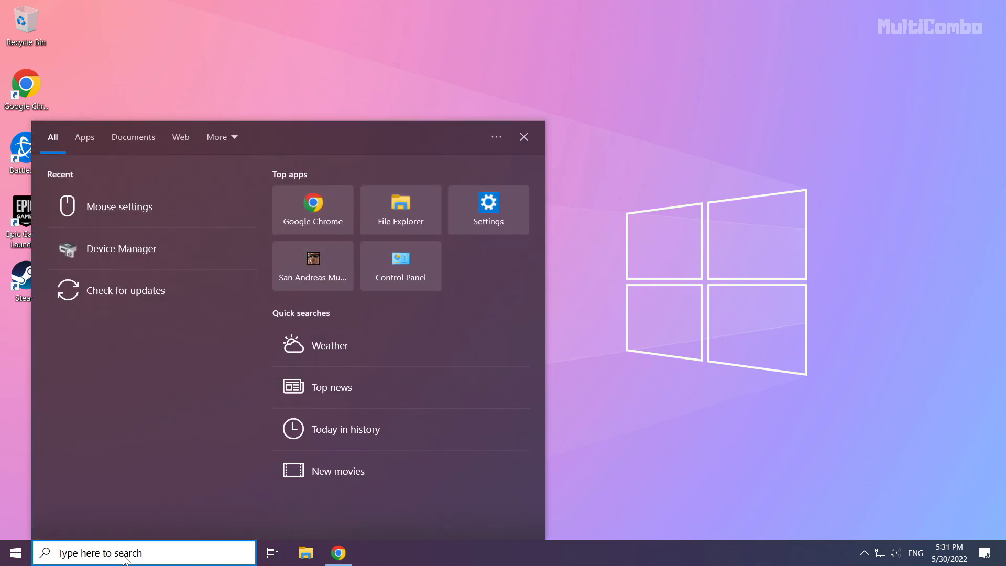
text(update)
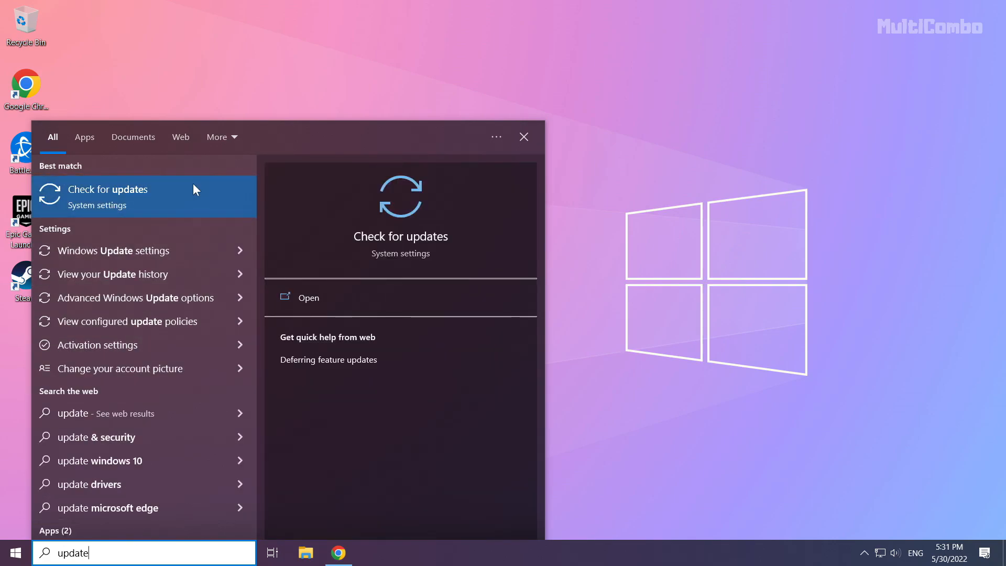
mouse_move(81, 205)
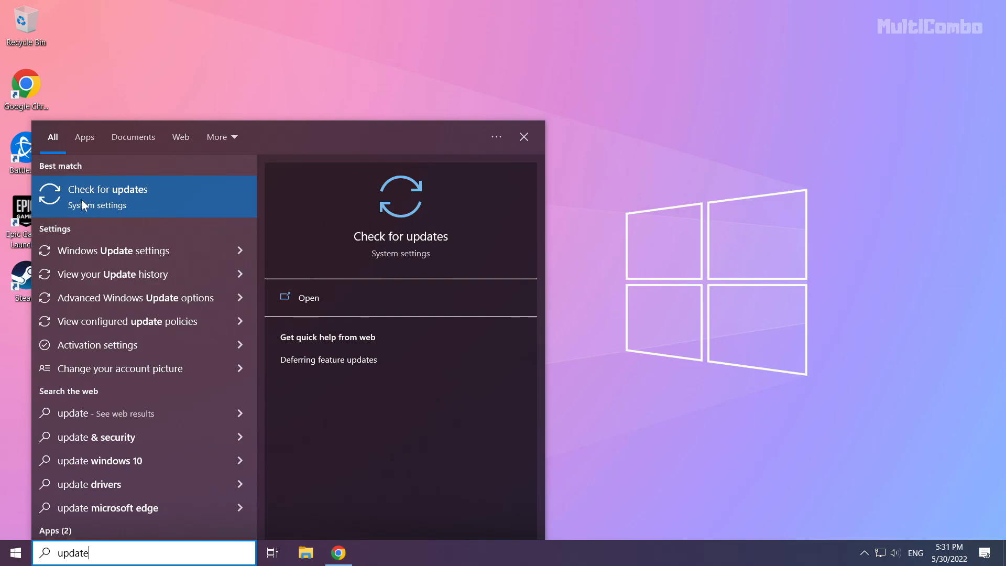
- Recheck Windows Update in Settings, which reports the PC is up to date
click(108, 188)
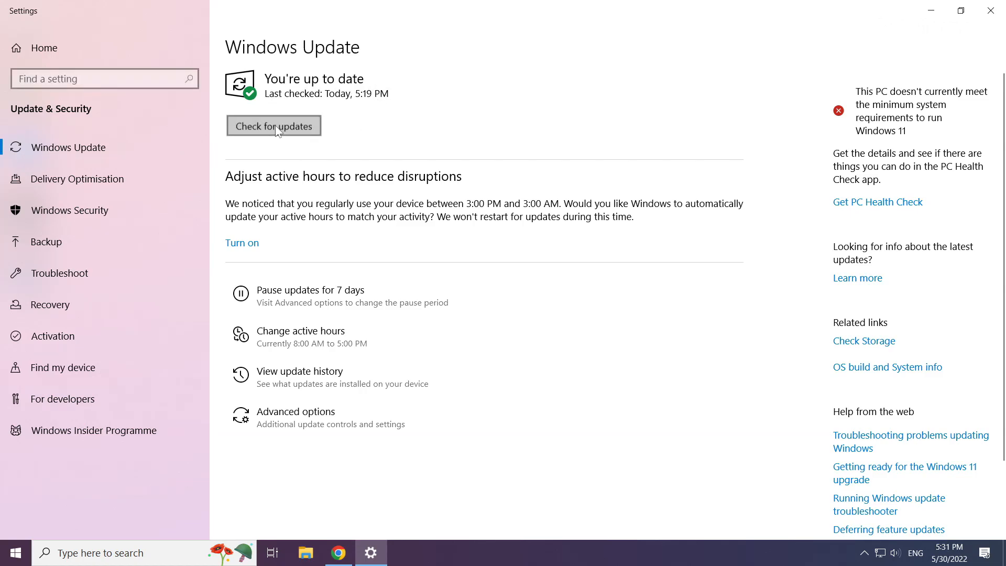
click(273, 126)
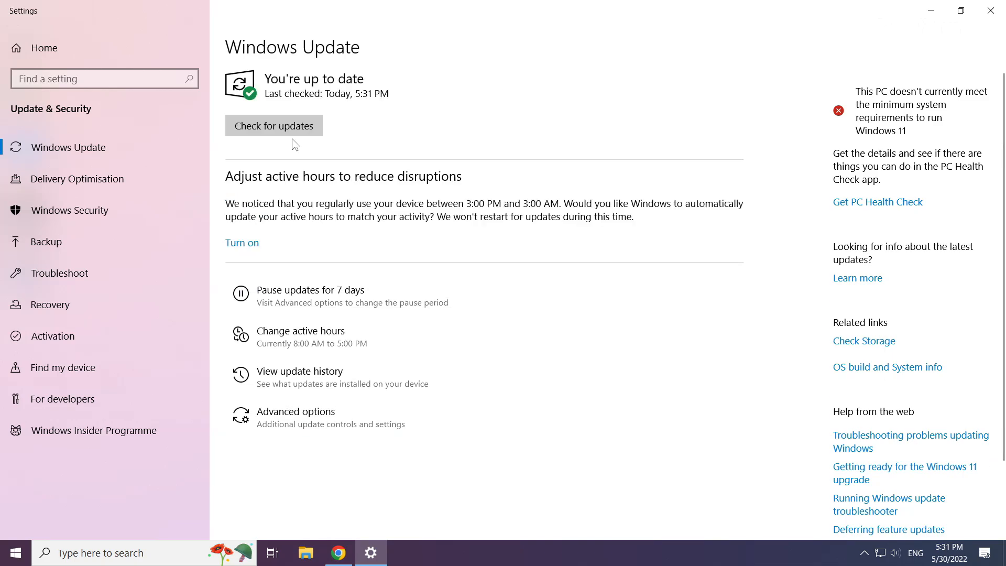
mouse_move(992, 11)
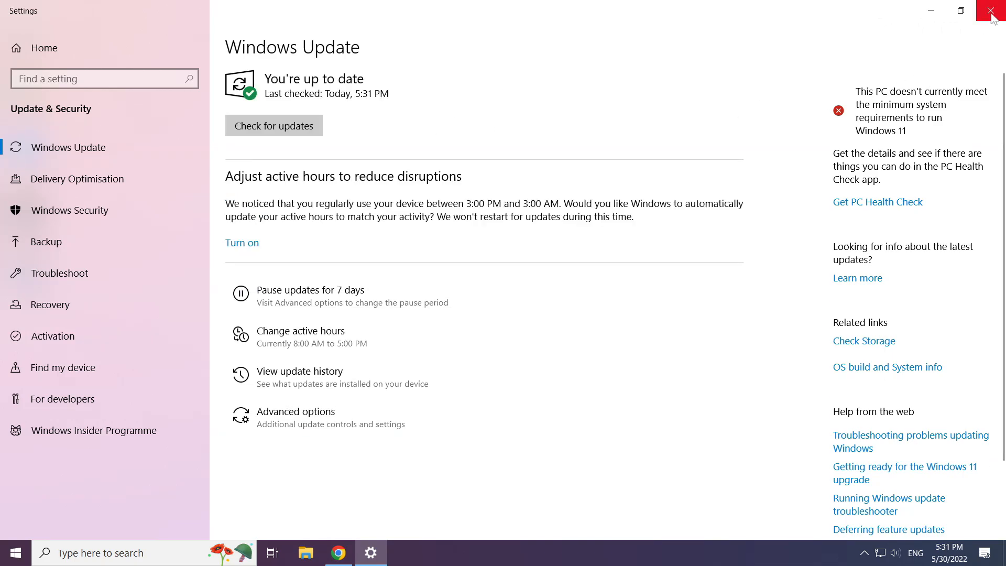
- Leave Settings and return to Chrome's DirectX End-User Runtime page at its download section
click(994, 11)
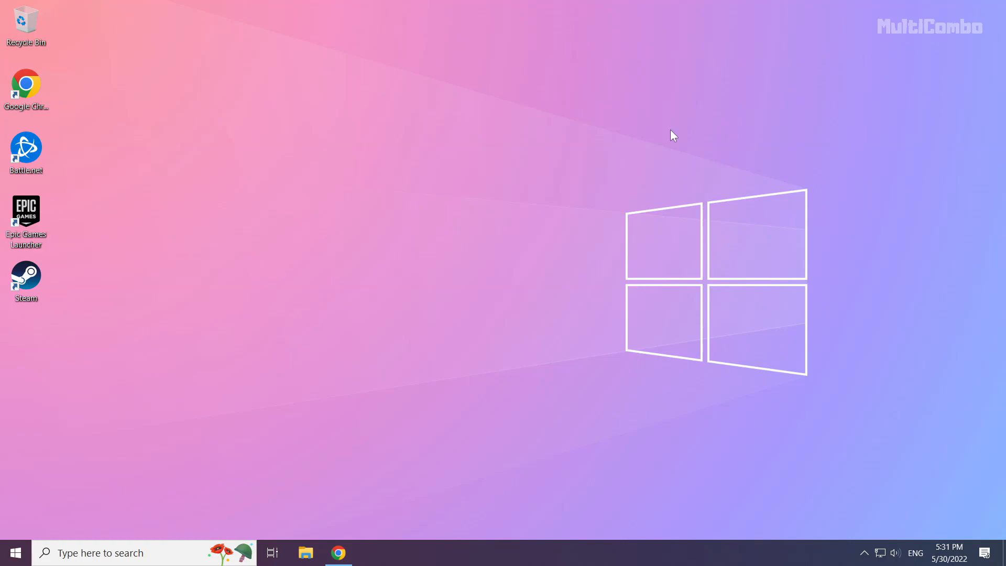
mouse_move(467, 291)
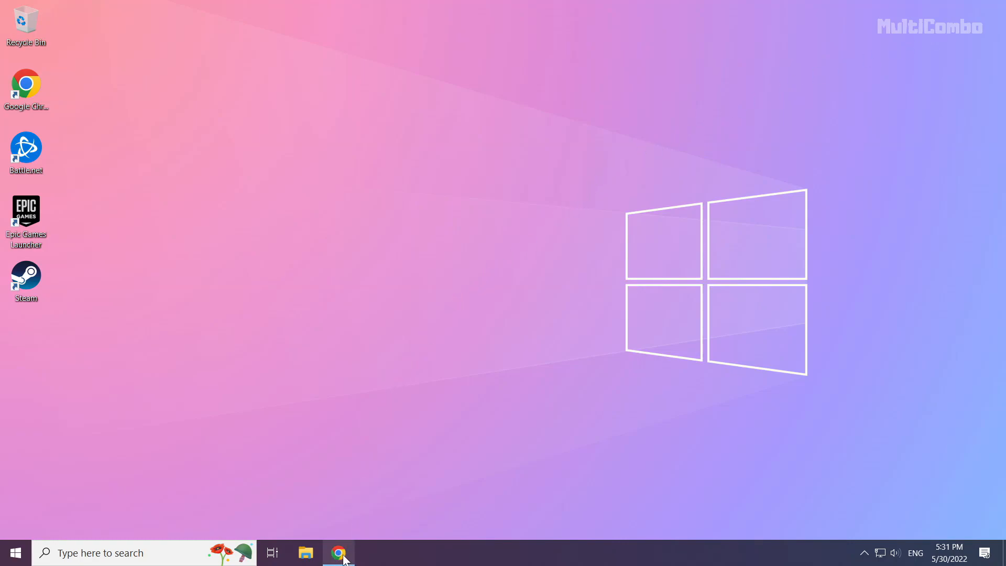
click(339, 552)
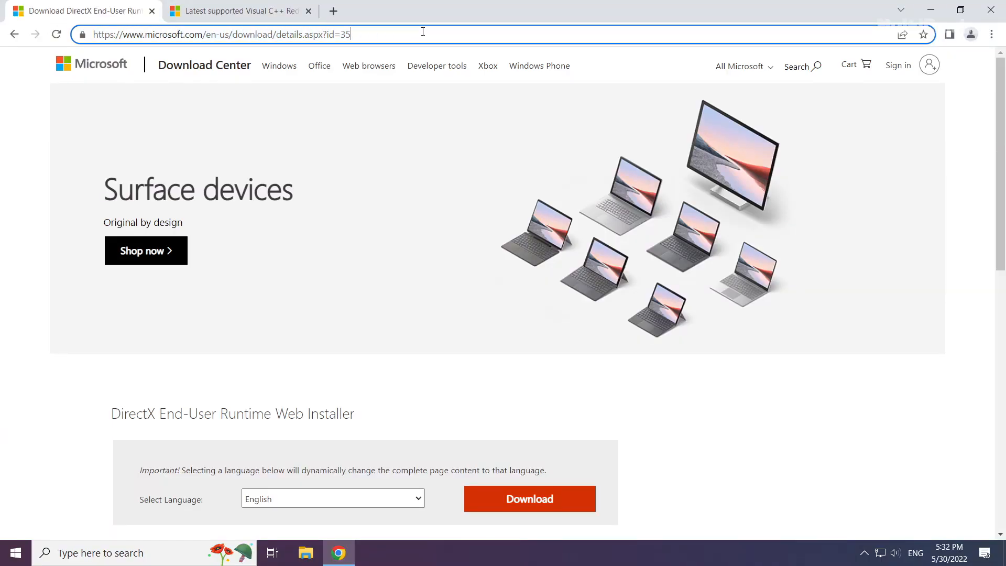
scroll(down, 3)
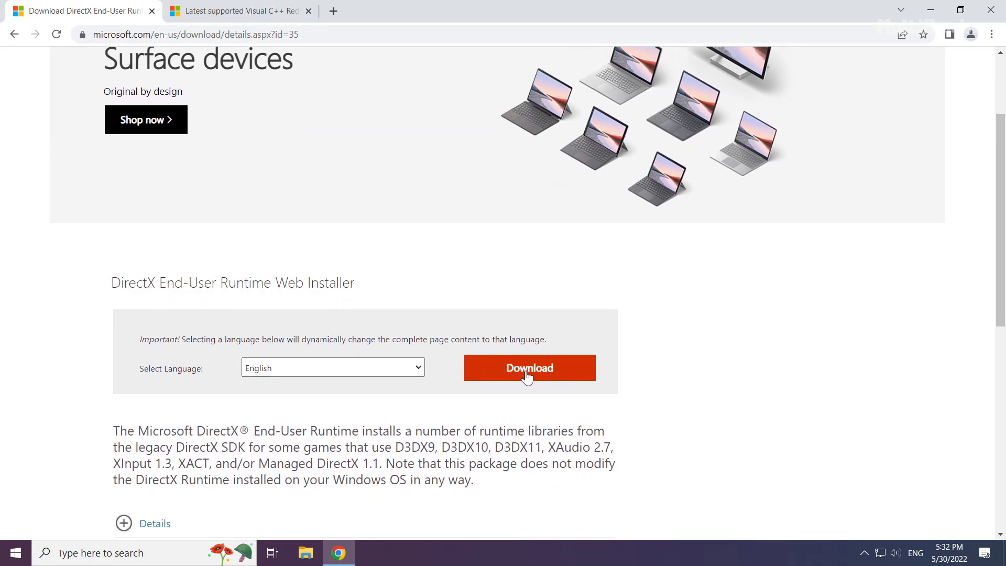
- Download the DirectX End-User Runtime Web Installer and run dxwebsetup (1).exe
click(529, 368)
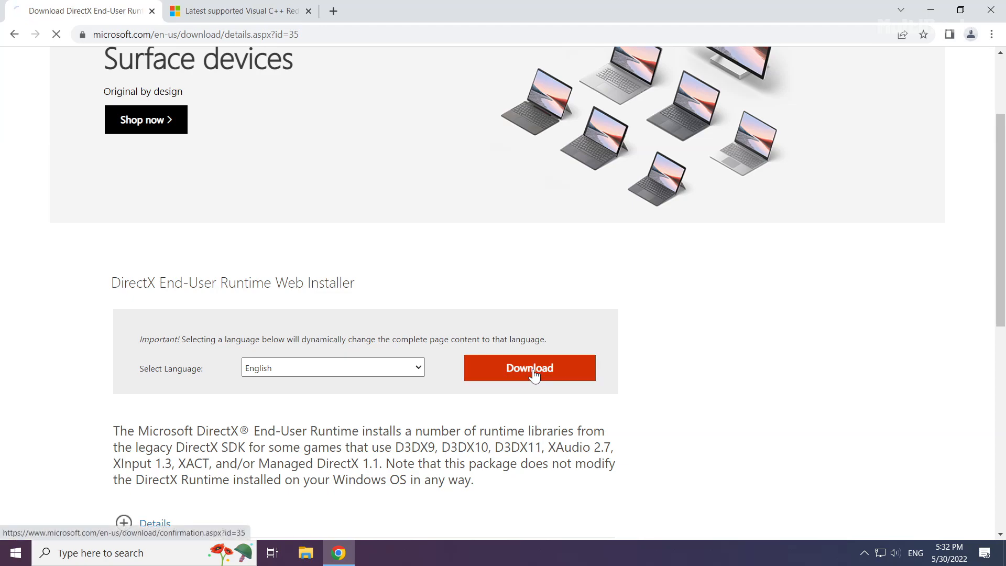
click(528, 368)
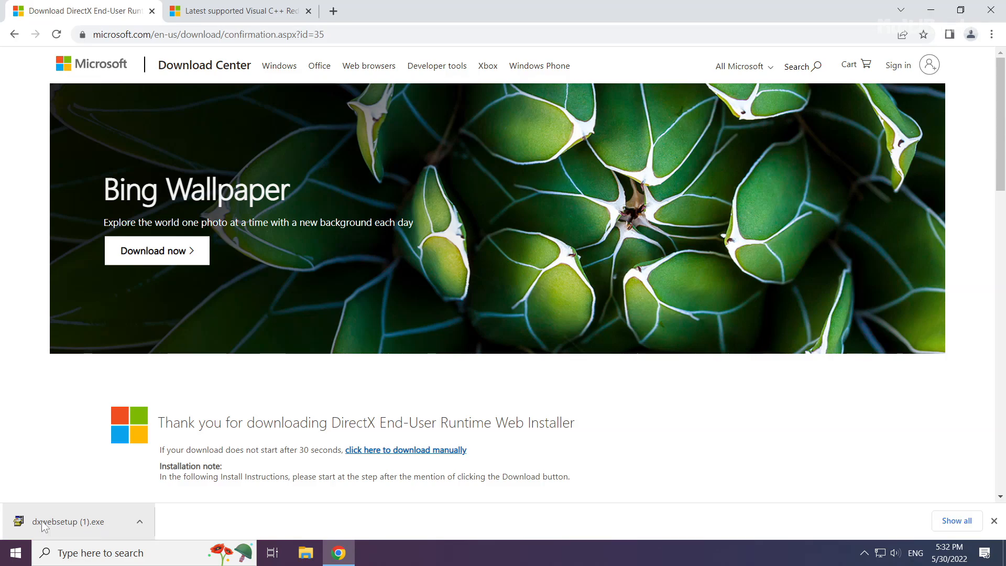
click(70, 521)
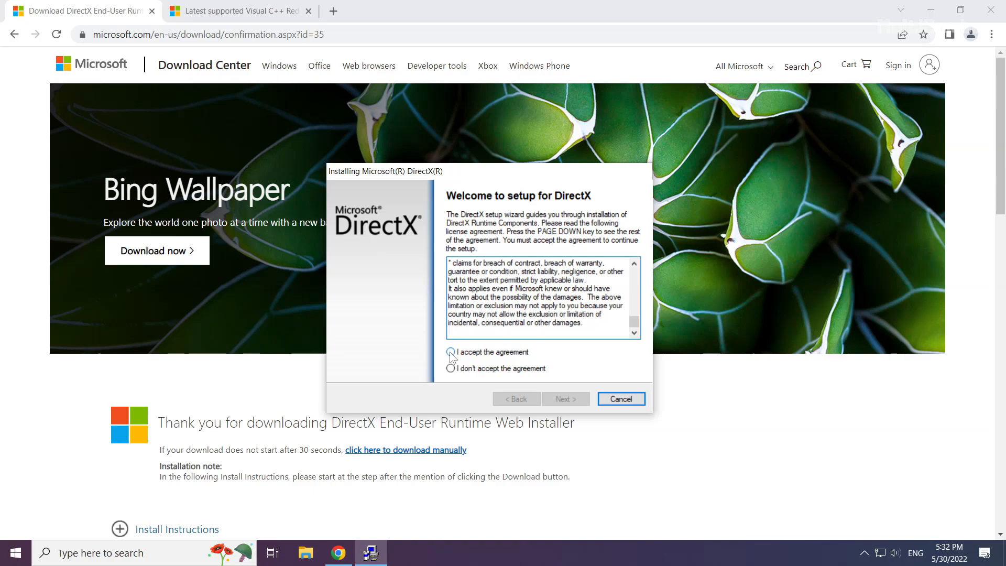
- Accept the DirectX licence, decline the Bing Bar and finish setup, which finds DirectX up to date
click(451, 352)
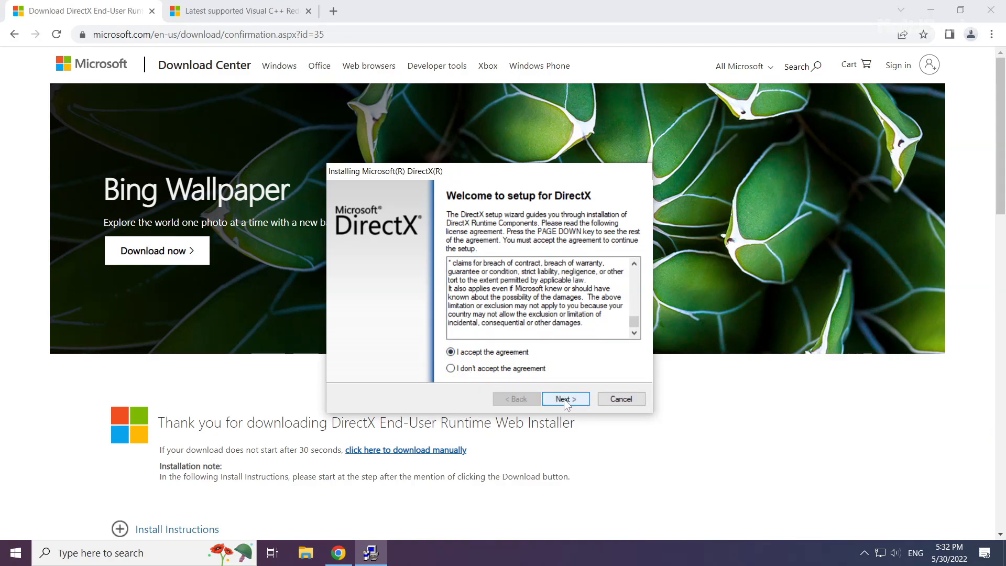
click(565, 399)
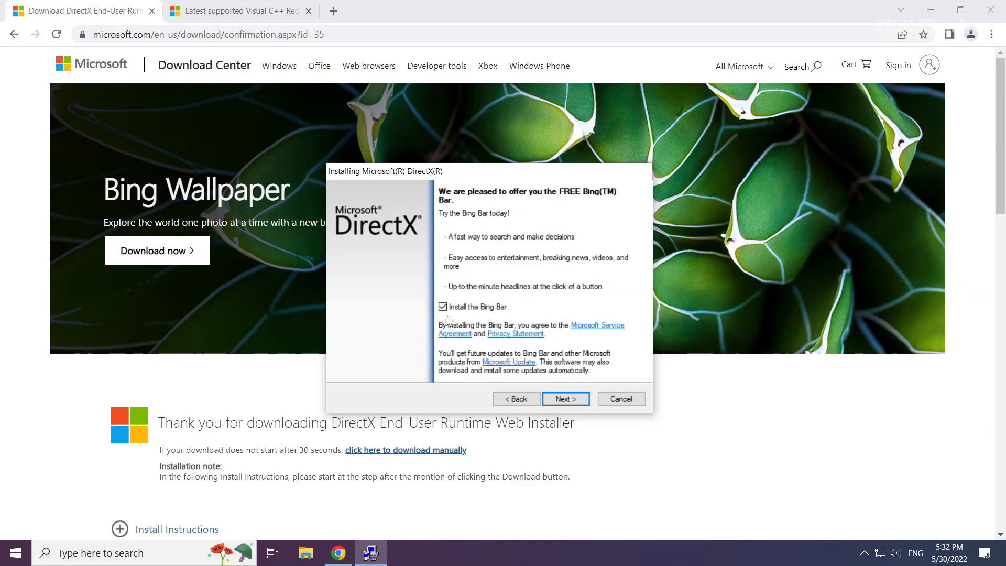
click(442, 307)
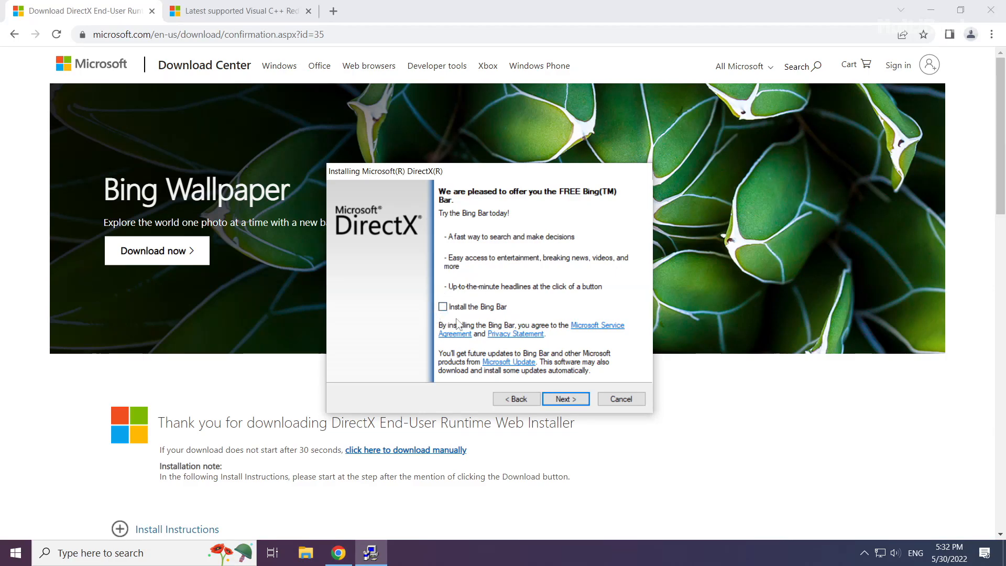
click(565, 399)
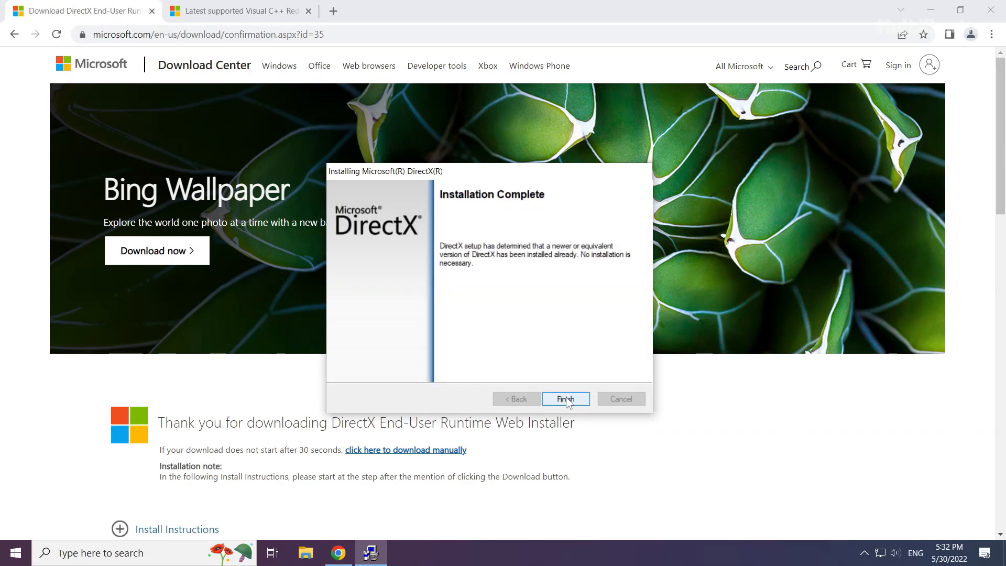
click(565, 398)
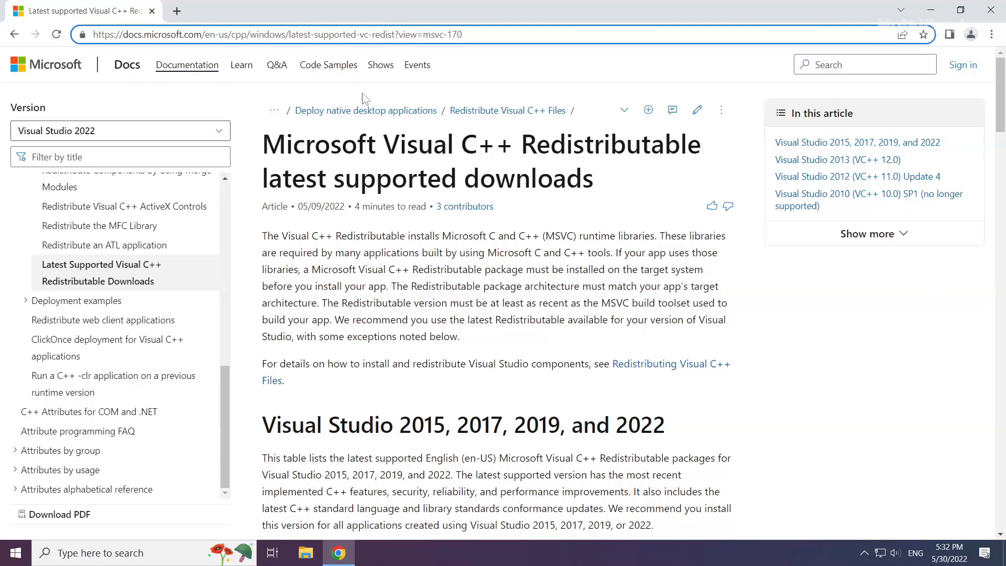
- Locate the Visual Studio 2015–2022 redistributable table and start downloading the ARM64 vc_redist installer
drag(264, 144, 625, 144)
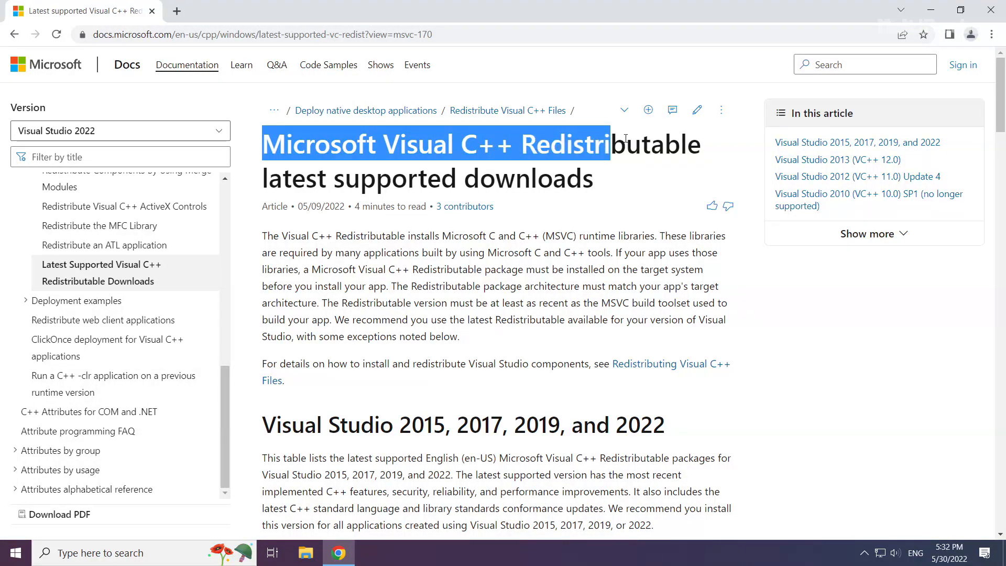
triple_click(463, 425)
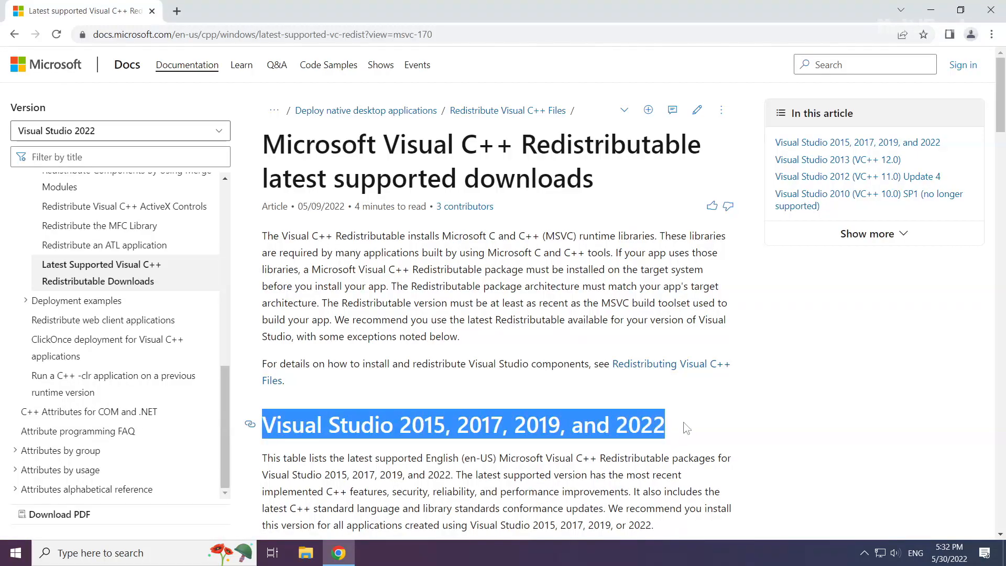
scroll(down, 3)
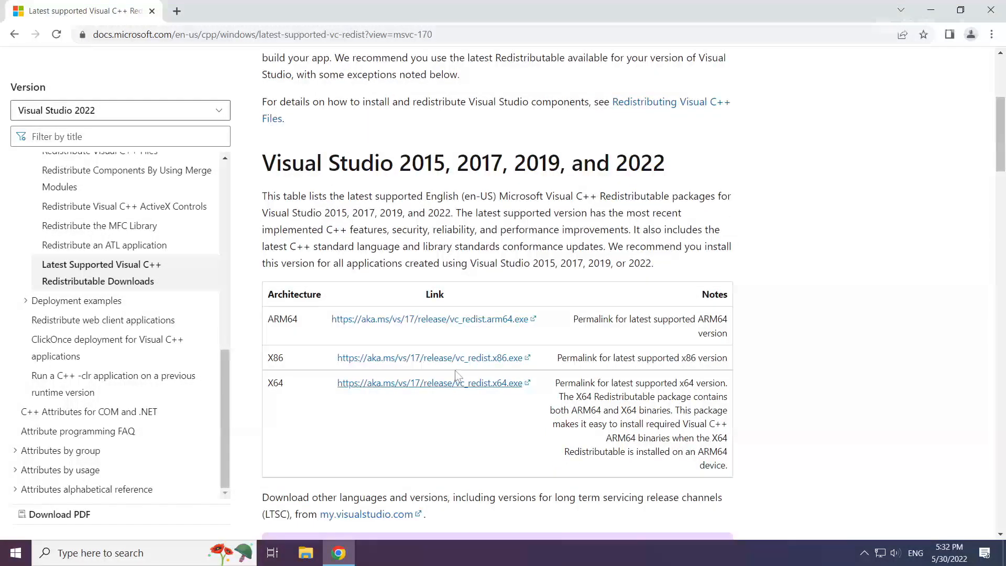
drag(266, 318, 559, 383)
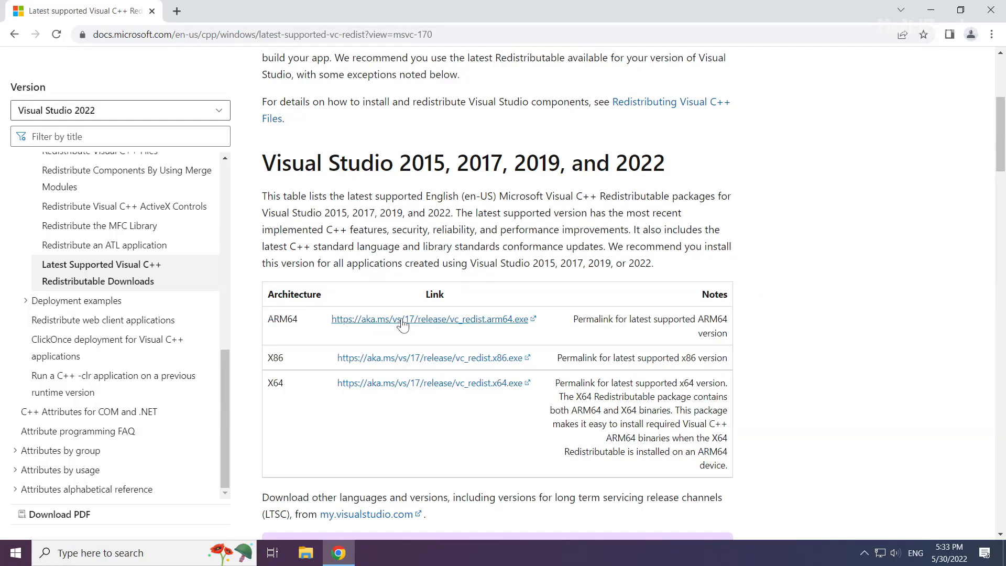
click(430, 319)
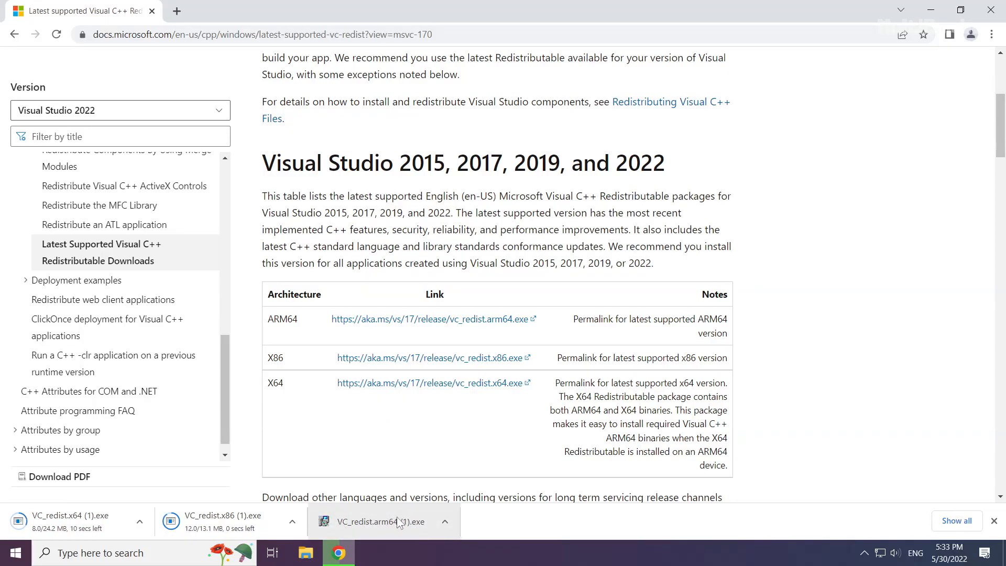
- Launch VC_redist.arm64 from the downloads, accept the licence terms and start its install
click(379, 521)
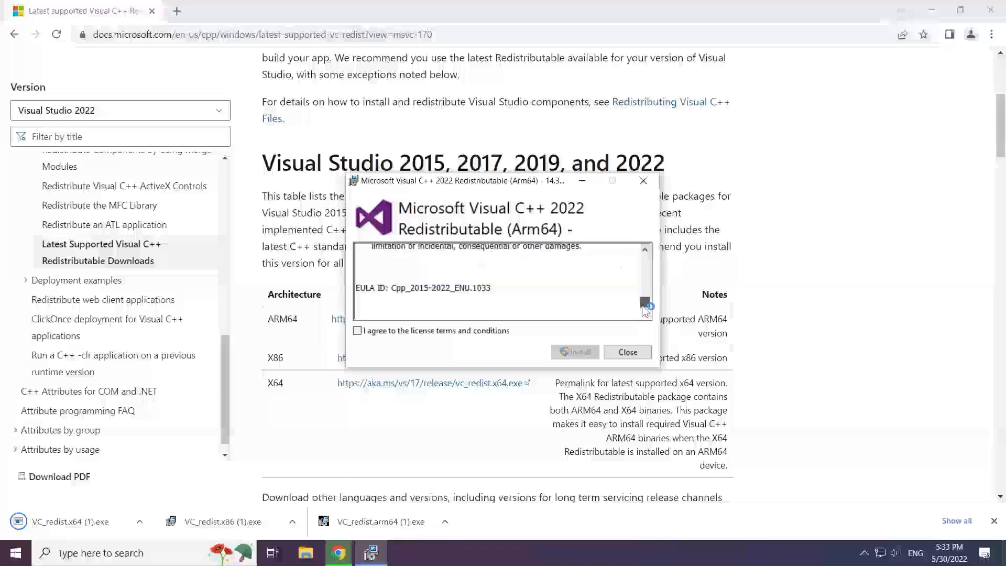
click(358, 331)
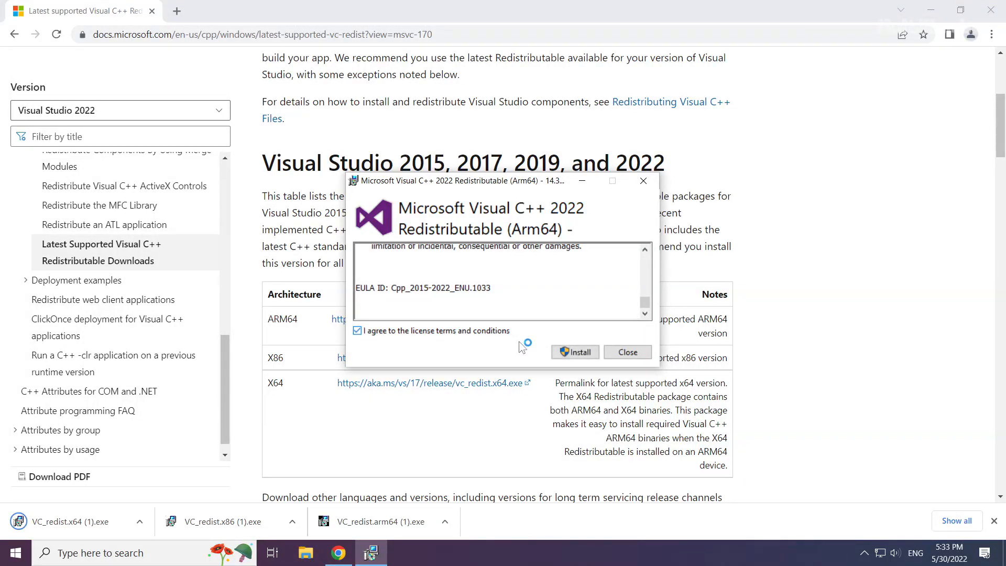
click(575, 352)
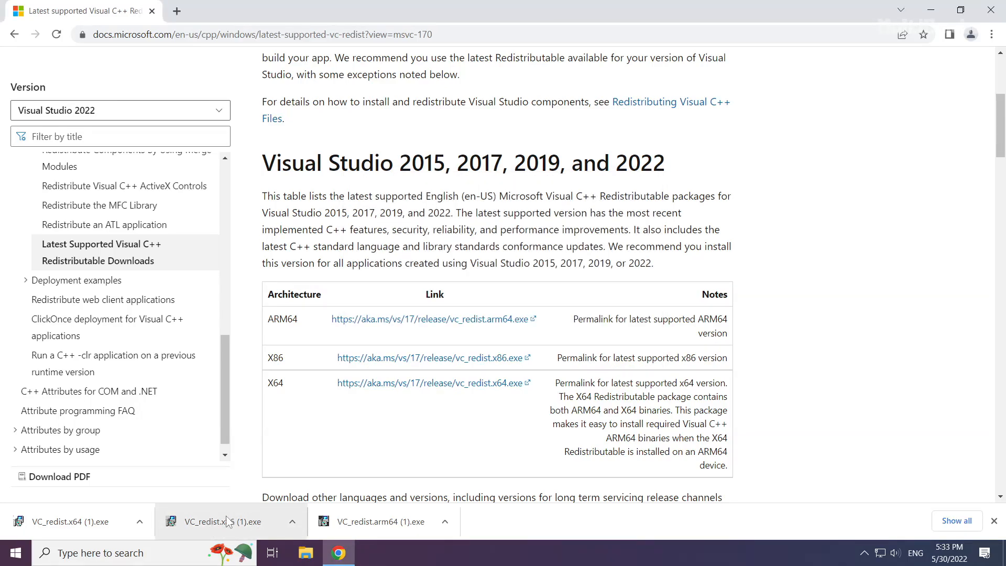
- Install VC_redist.x86 with the licence accepted and close the Setup Successful result without restarting
click(225, 521)
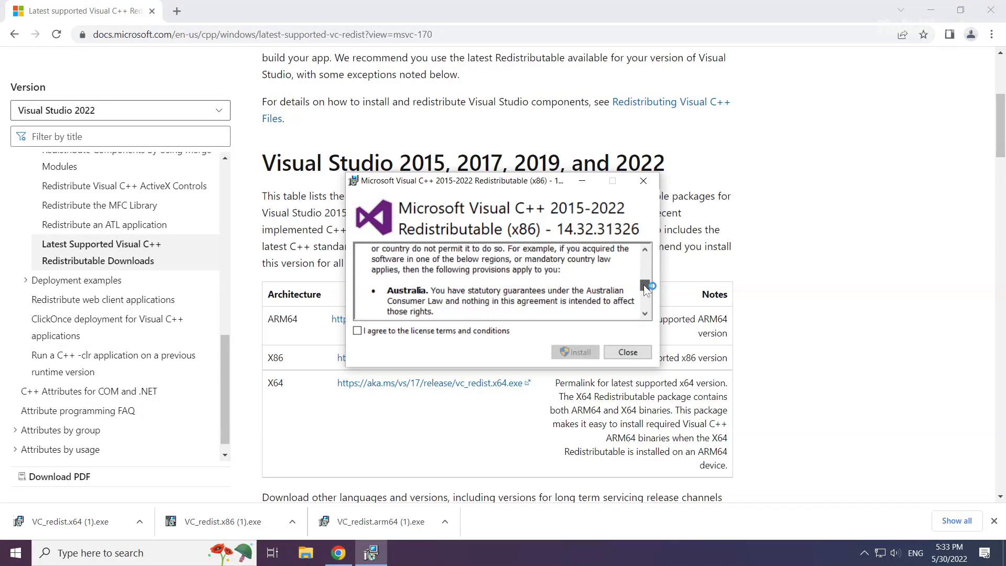
click(358, 330)
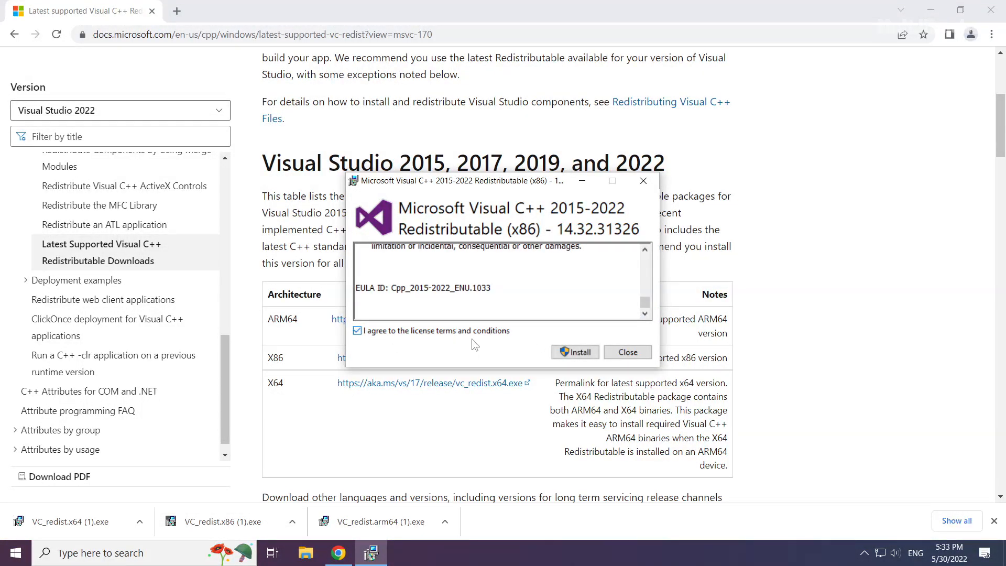
click(574, 353)
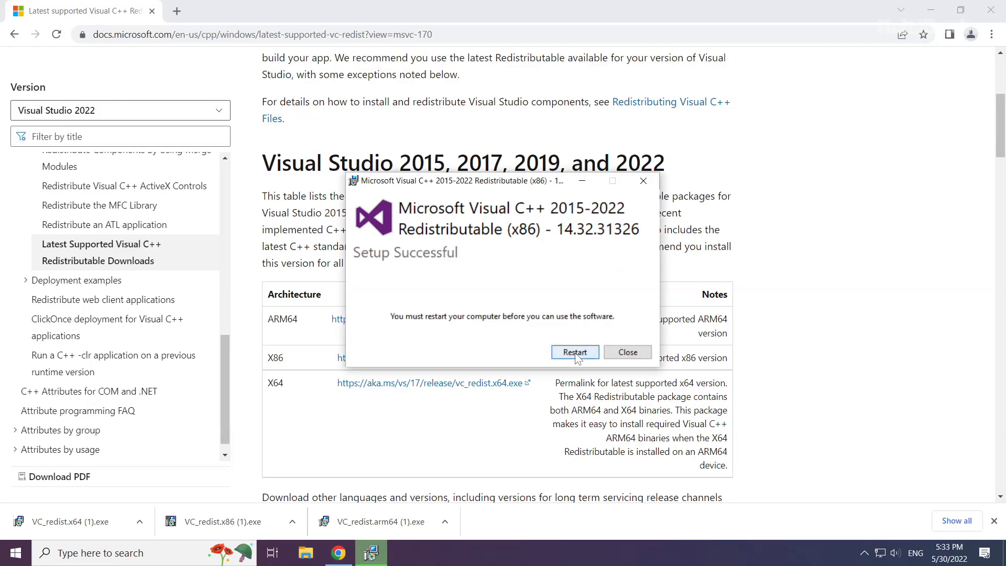
click(627, 352)
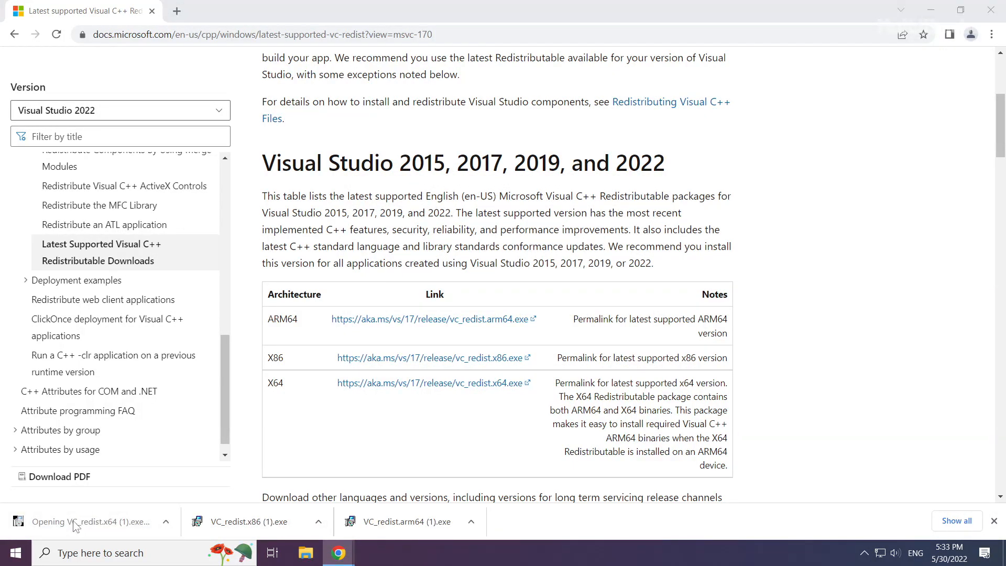
- Install VC_redist.x64 with the licence accepted and close its setup result without restarting
click(87, 521)
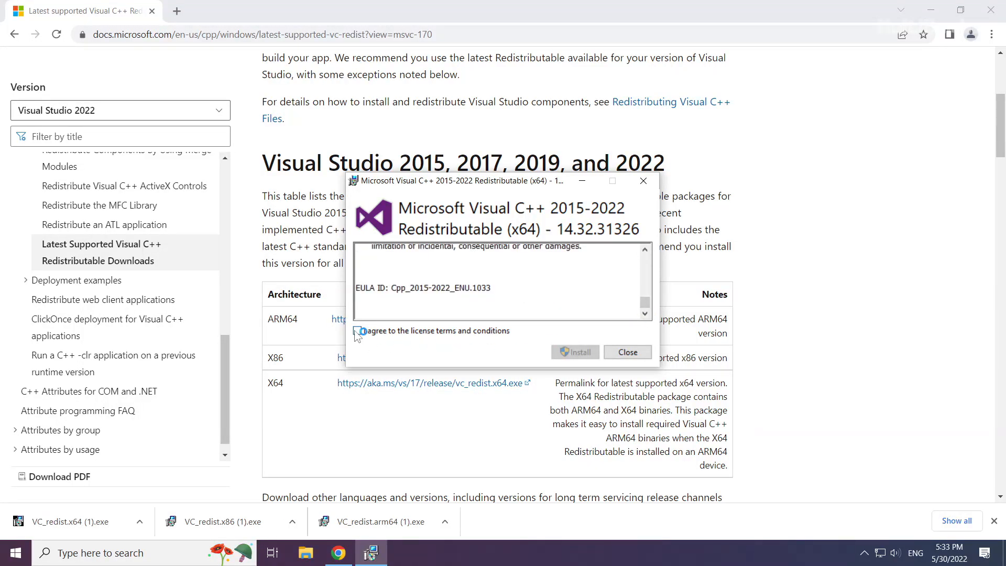
click(574, 352)
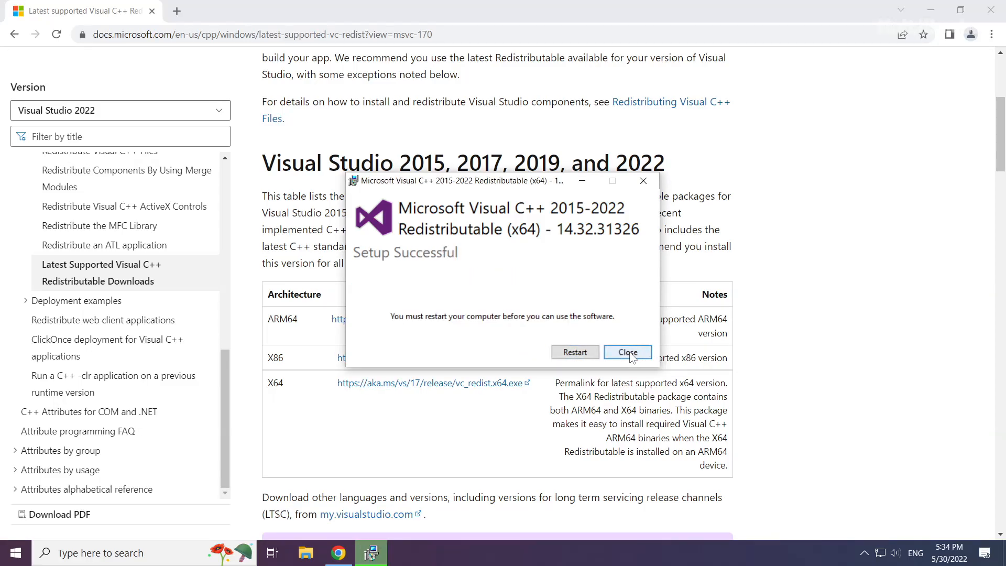
click(627, 352)
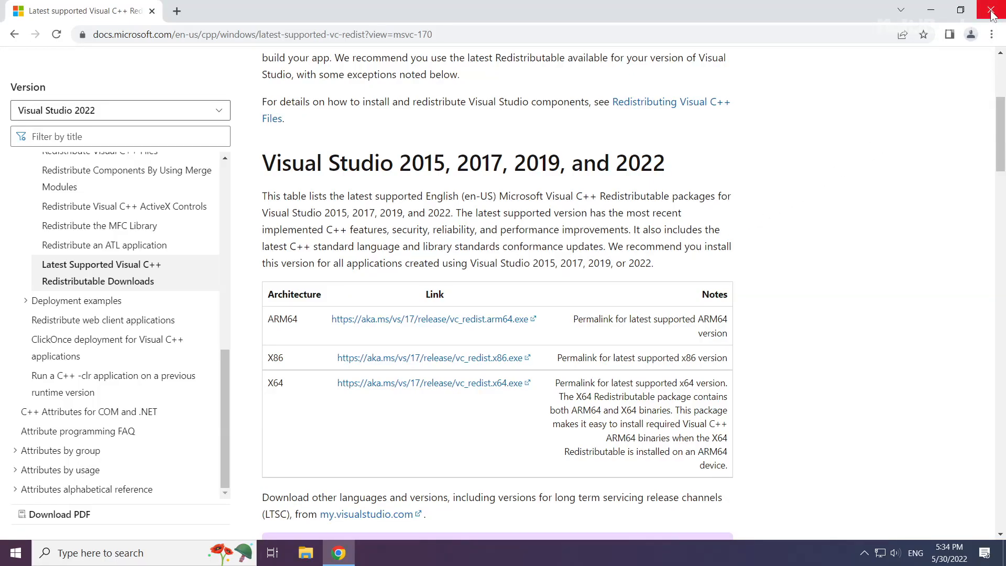
- Close Chrome and show the Start menu's Sleep, Shut down and Restart options
click(994, 10)
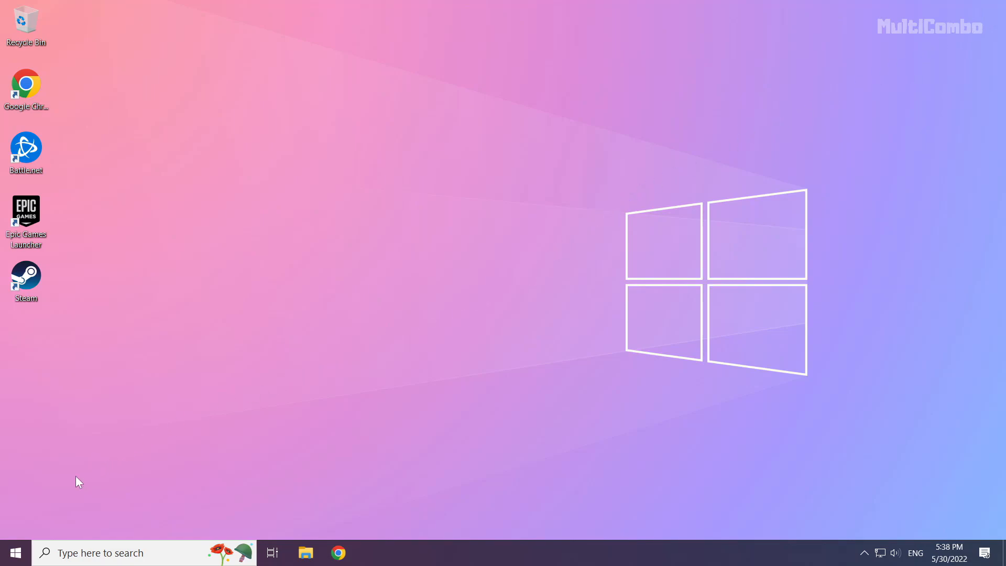
mouse_move(16, 552)
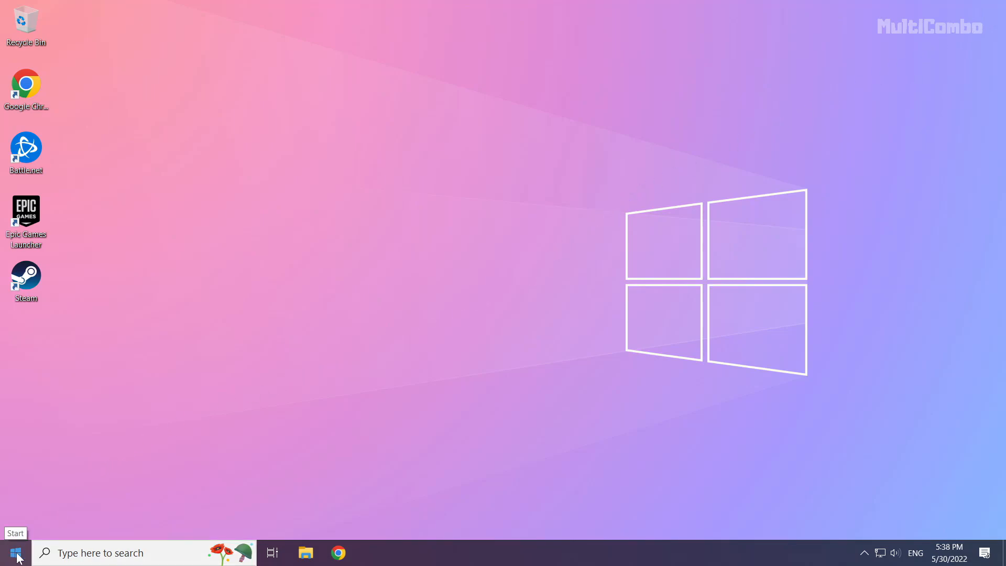
click(15, 552)
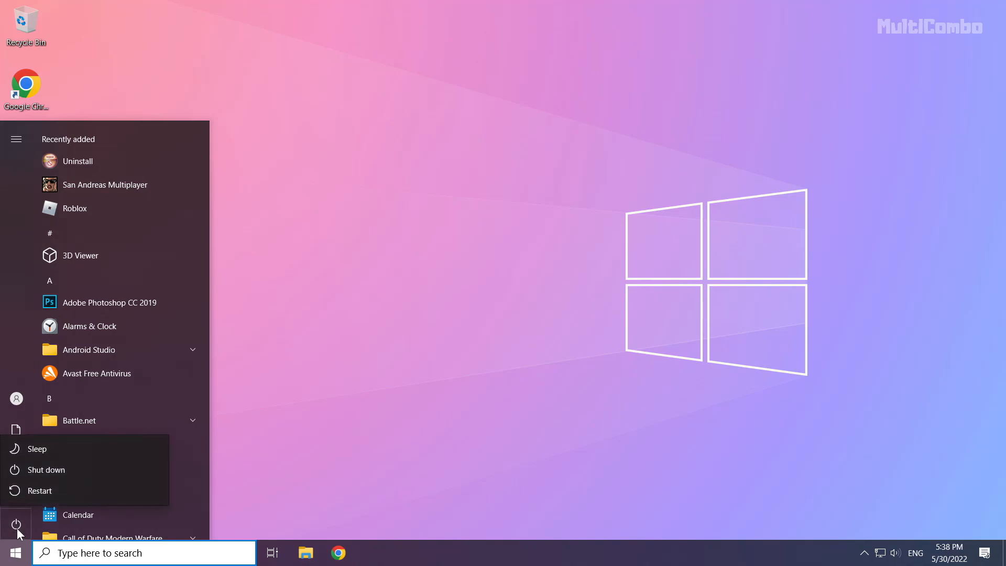